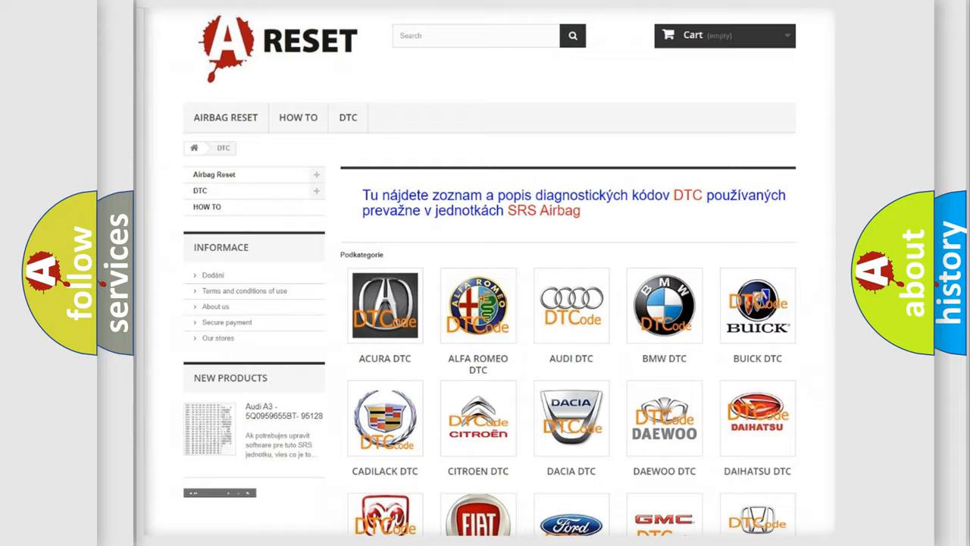
# Open the Jeep DTC listing and review the airbag codes from 14 through the B-series
pyautogui.scroll(-3)
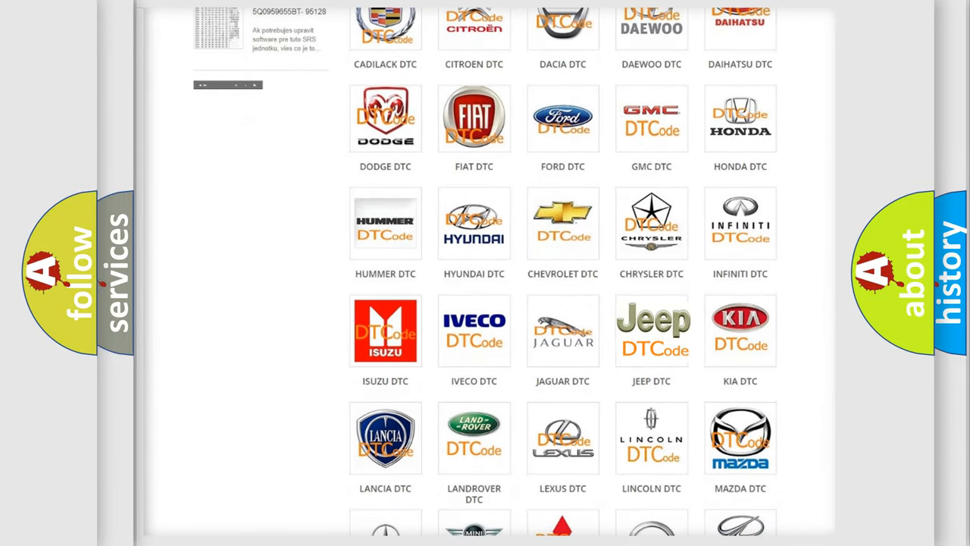
pyautogui.click(652, 331)
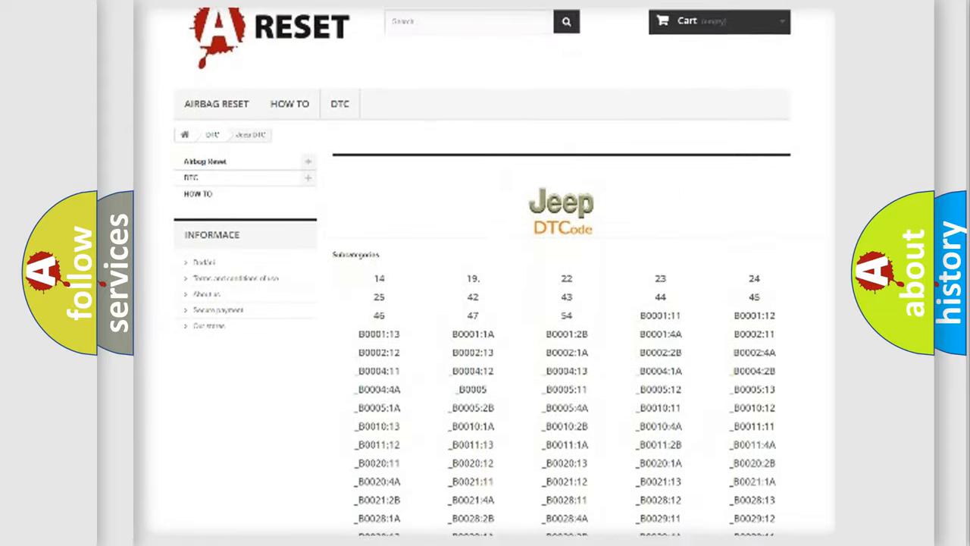
pyautogui.scroll(-3)
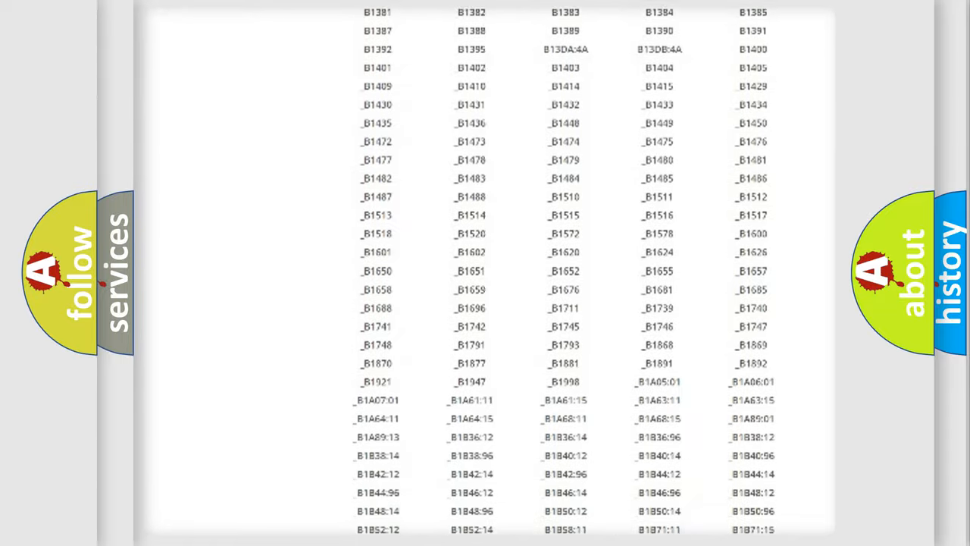
pyautogui.scroll(3)
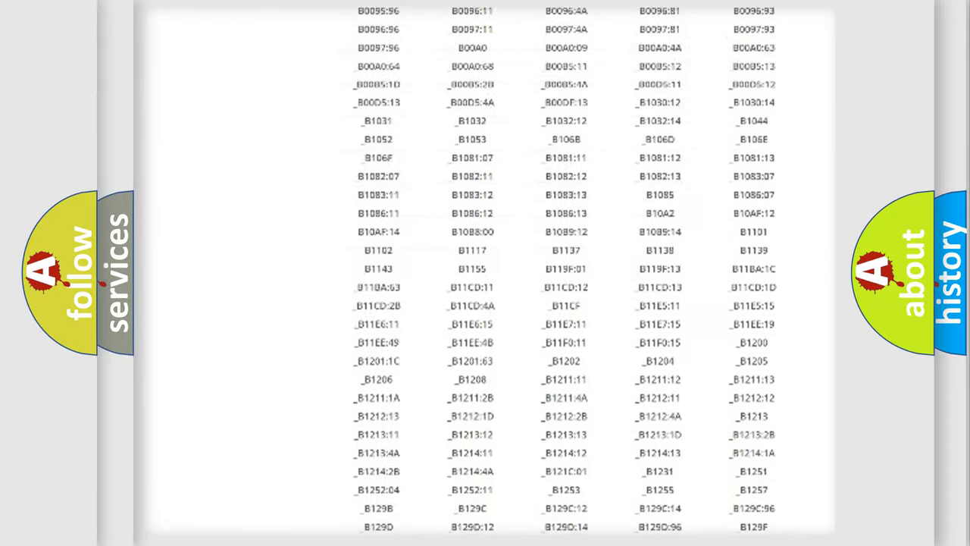
pyautogui.scroll(3)
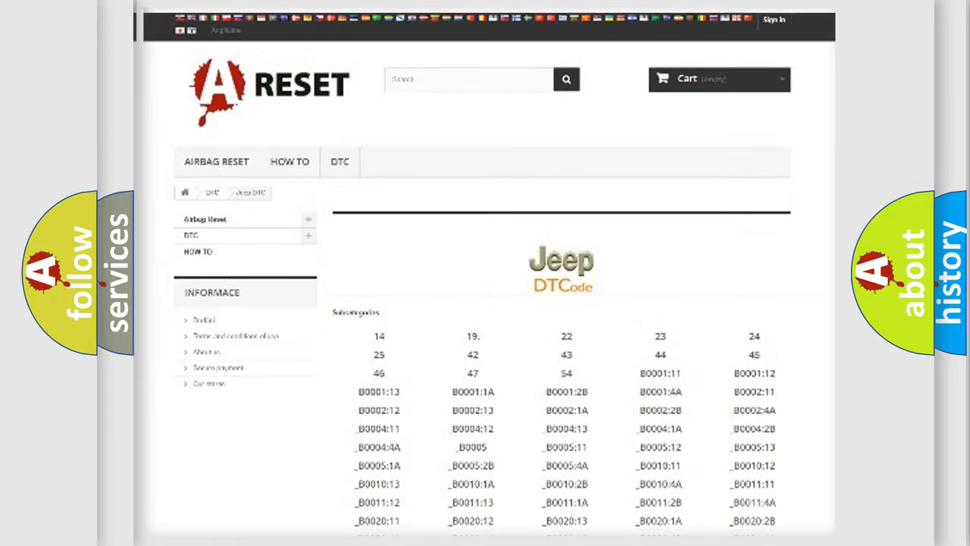